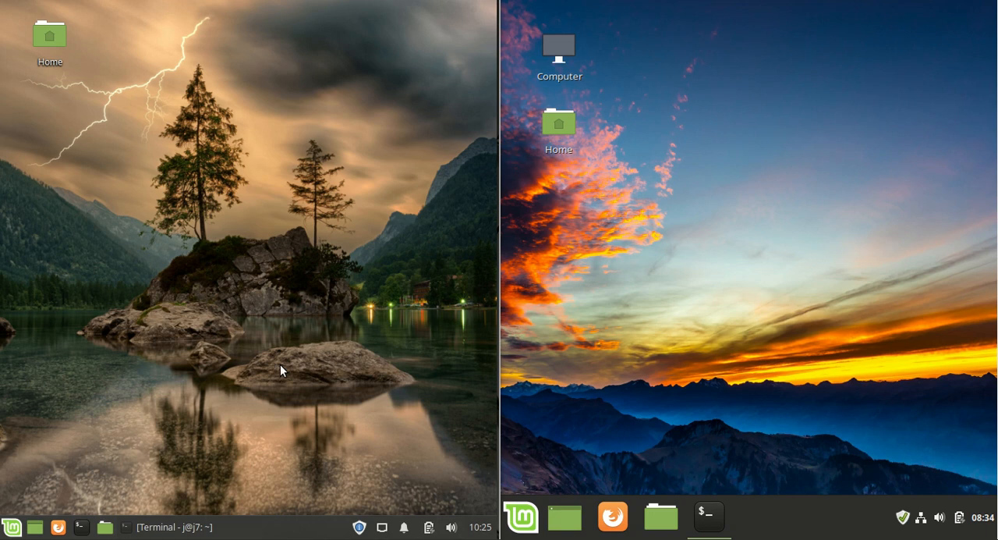
{"action": "mouse_move", "coordinate": [181, 40]}
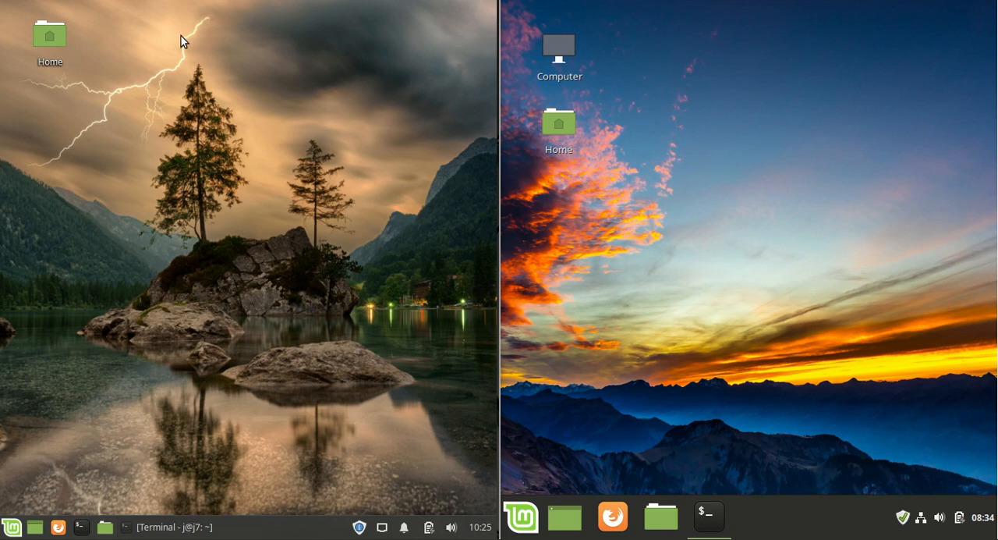
{"action": "mouse_move", "coordinate": [348, 284]}
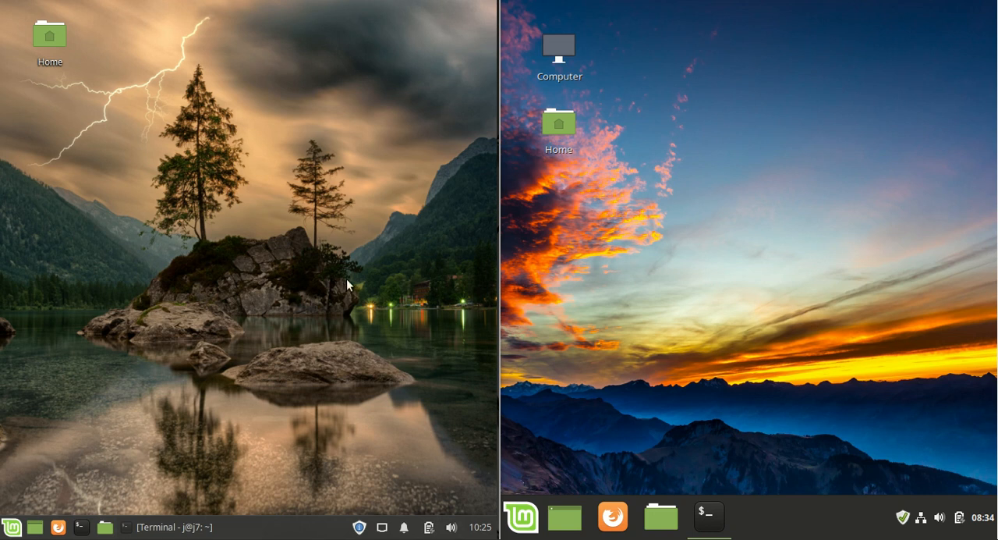
{"action": "mouse_move", "coordinate": [770, 317]}
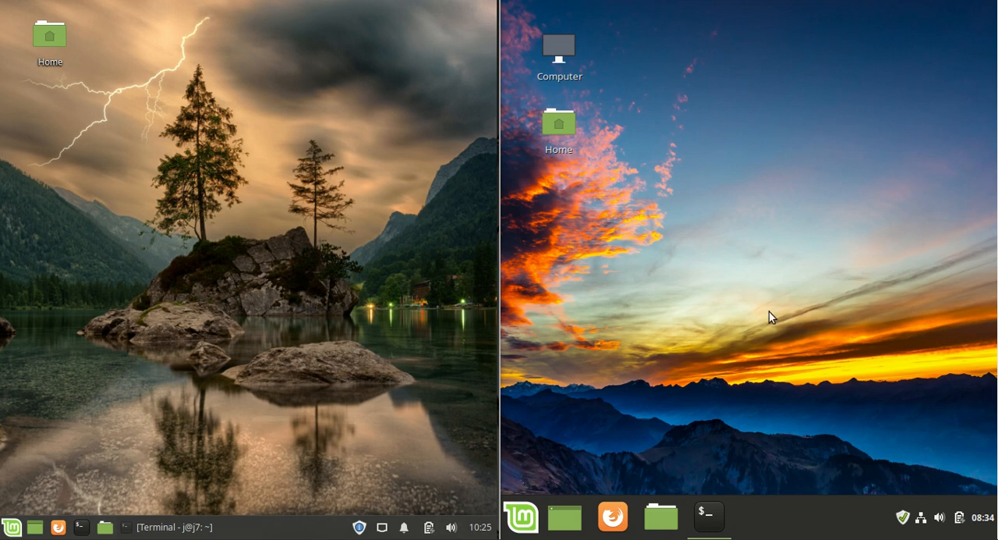
Restore the Cinnamon and Xfce terminals, each showing neofetch output for Linux Mint 19.1.
{"action": "left_click", "coordinate": [708, 516]}
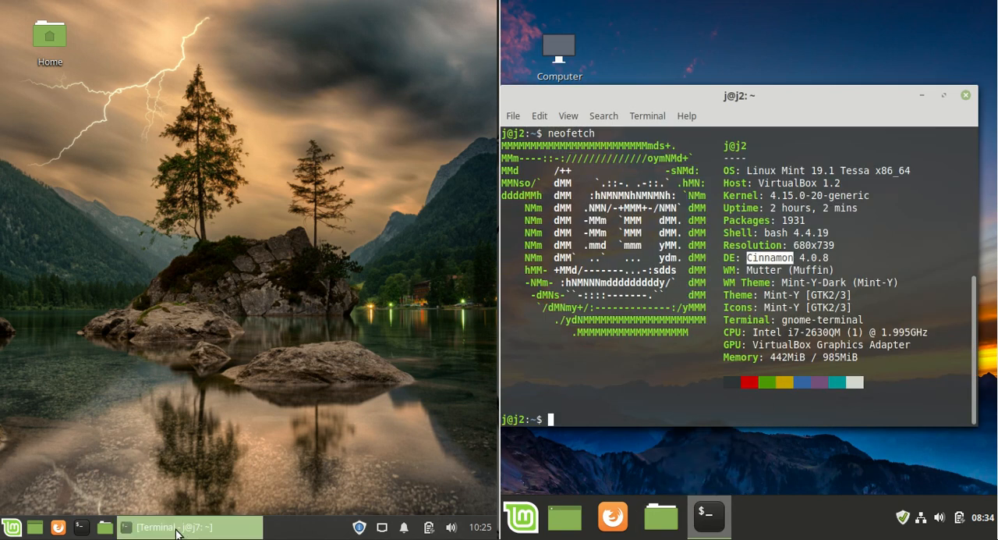
{"action": "left_click", "coordinate": [188, 527]}
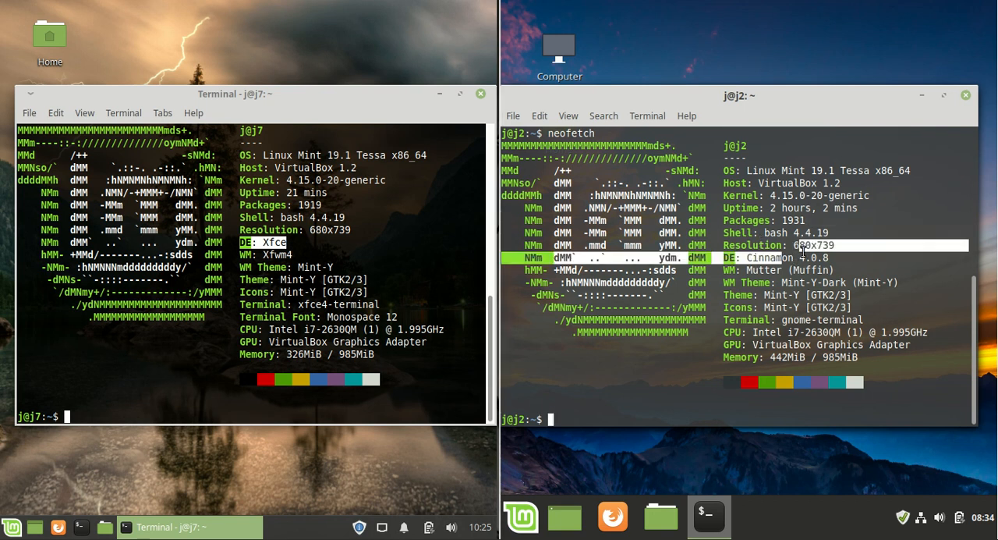
Run htop in the Xfce terminal and install htop via apt on Cinnamon, confirming the password.
{"action": "type", "text": "htop"}
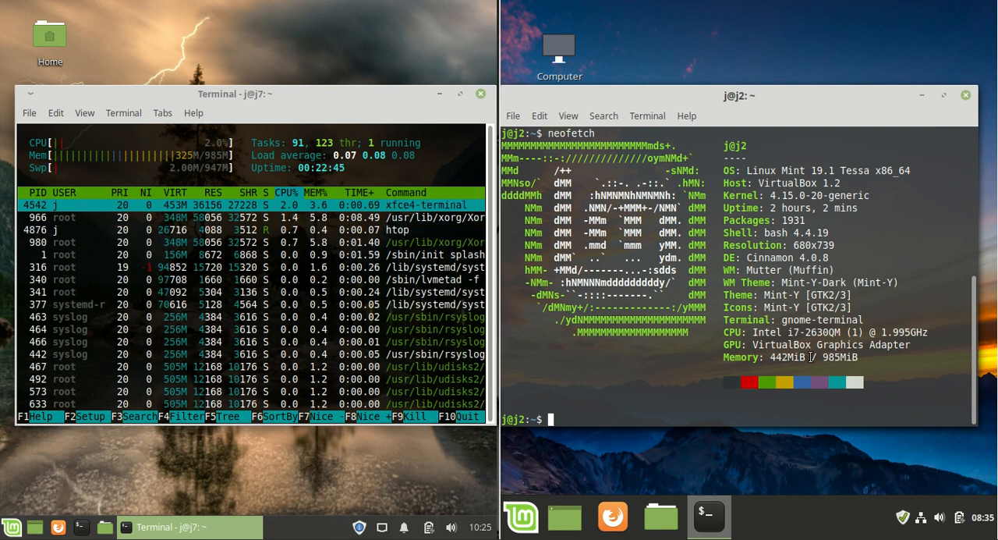
{"action": "type", "text": "htop"}
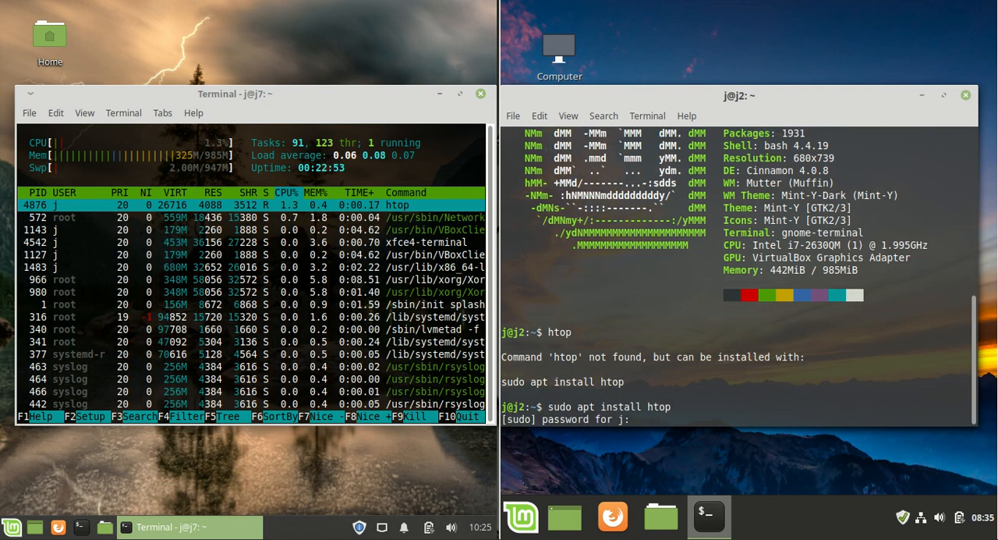
{"action": "key", "text": "Return"}
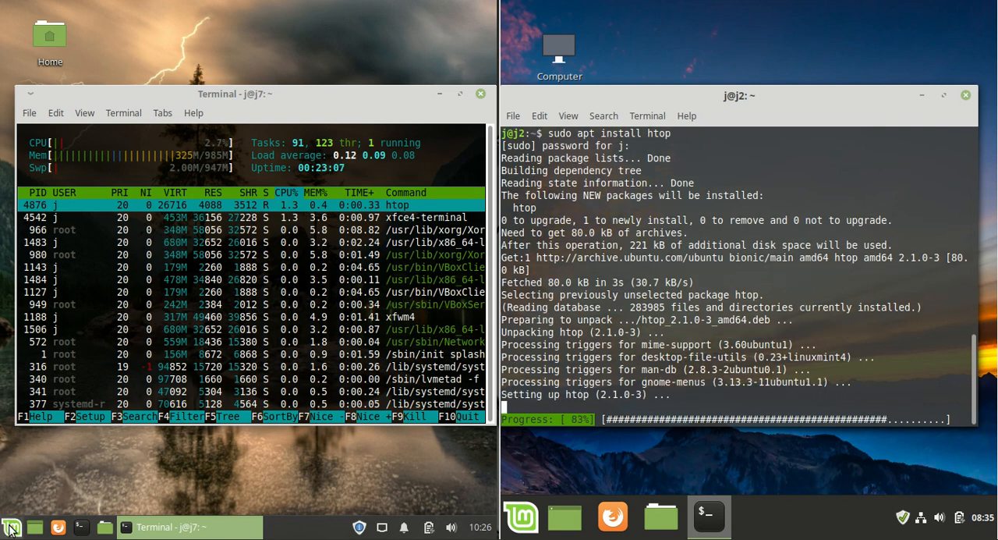
Run htop in the Cinnamon terminal, then show the Places category in the Cinnamon menu.
{"action": "left_click", "coordinate": [11, 527]}
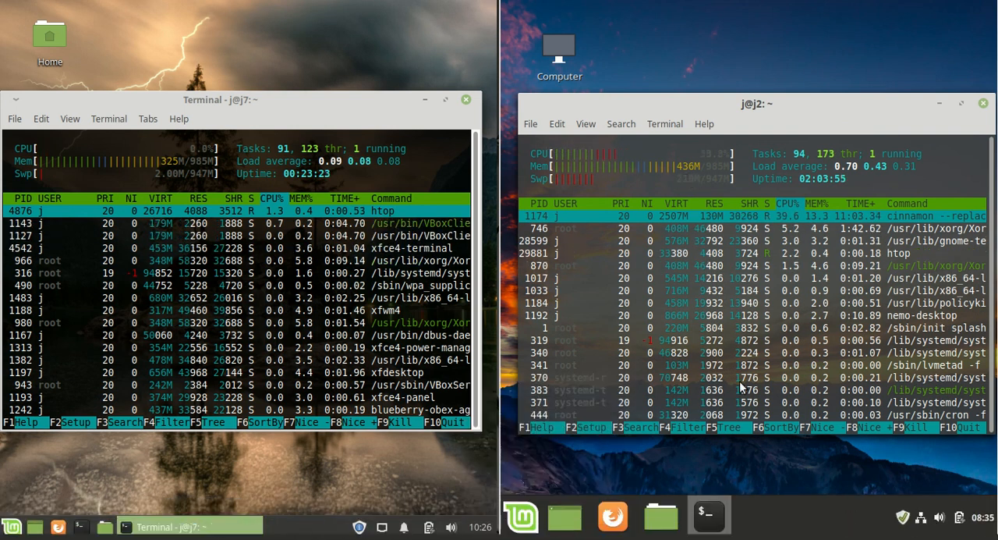
{"action": "left_click", "coordinate": [522, 516]}
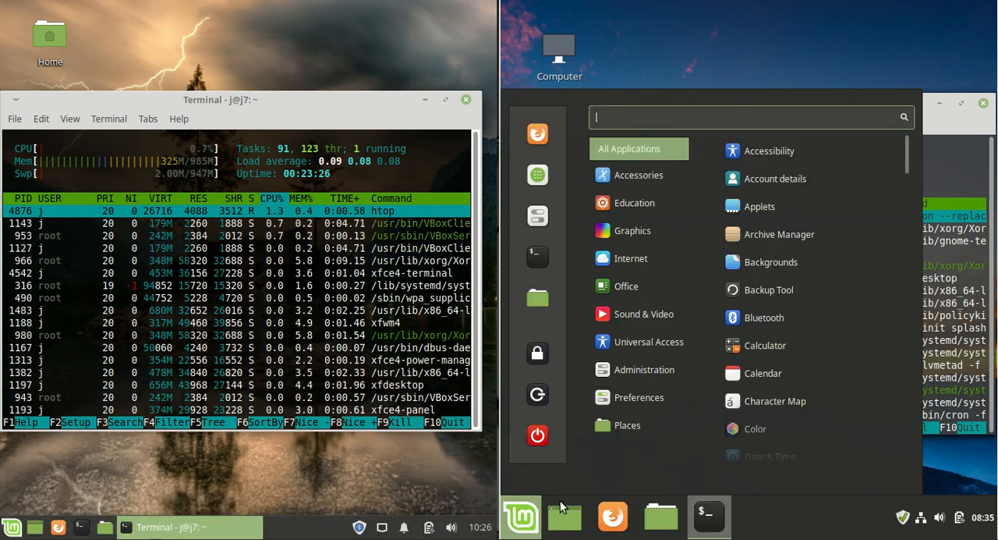
{"action": "left_click", "coordinate": [627, 425]}
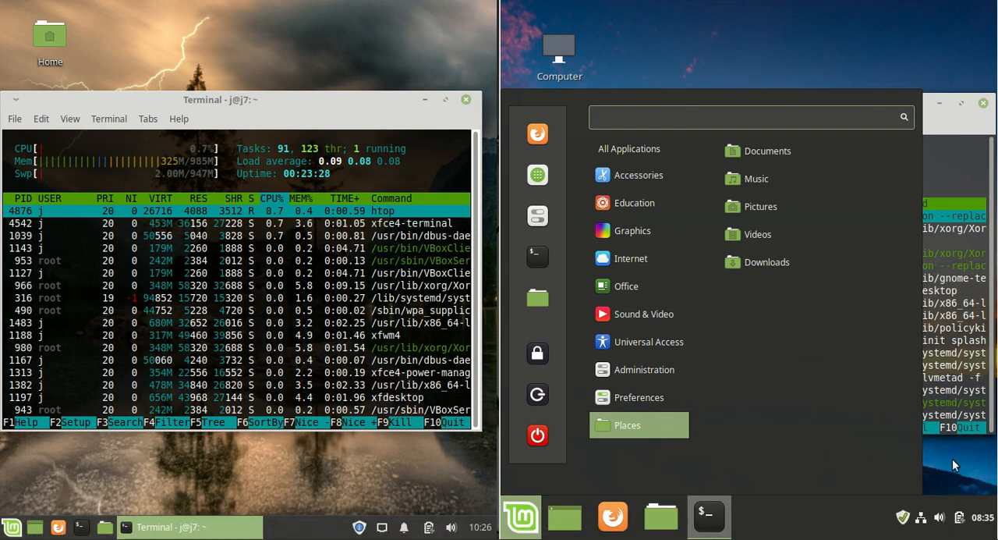